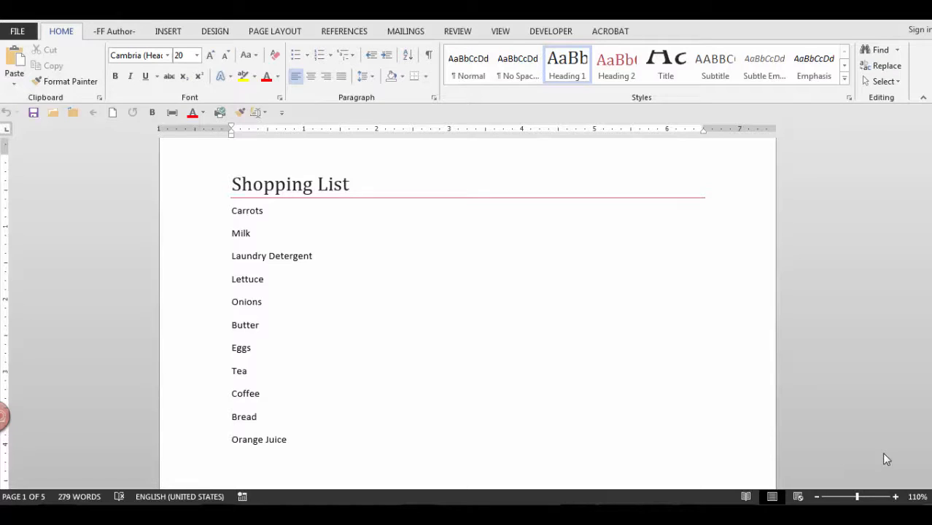
- Sort the selected shopping list items by Paragraphs, Text, Ascending
{"action": "left_click_drag", "start_coordinate": [232, 210], "coordinate": [260, 397]}
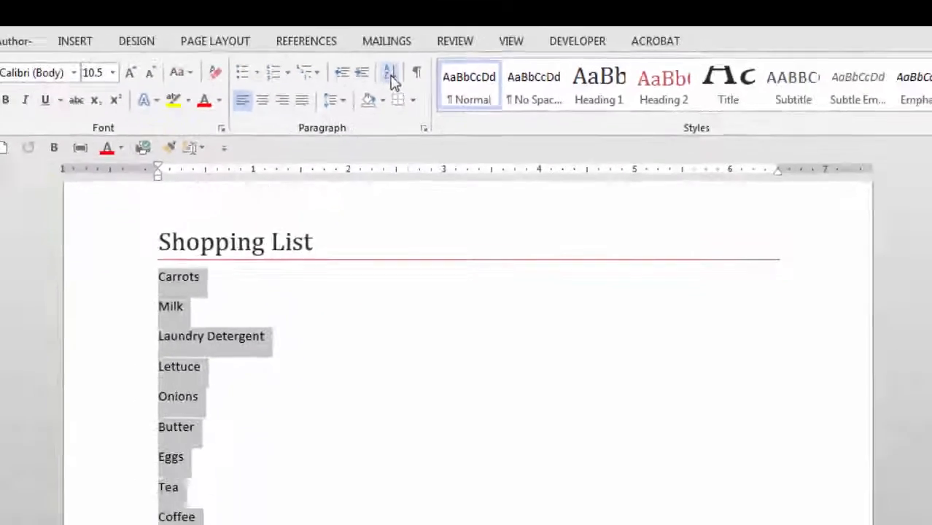
{"action": "left_click", "coordinate": [388, 71]}
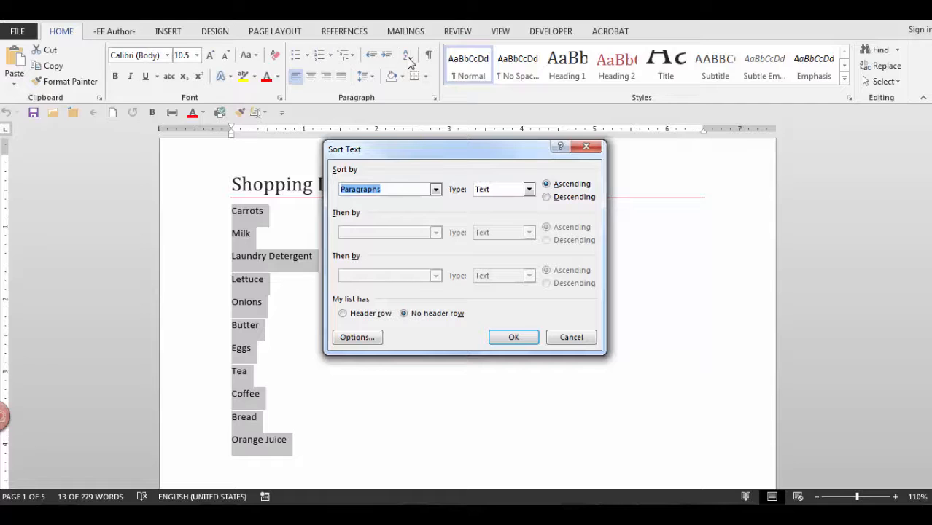
{"action": "left_click", "coordinate": [435, 190]}
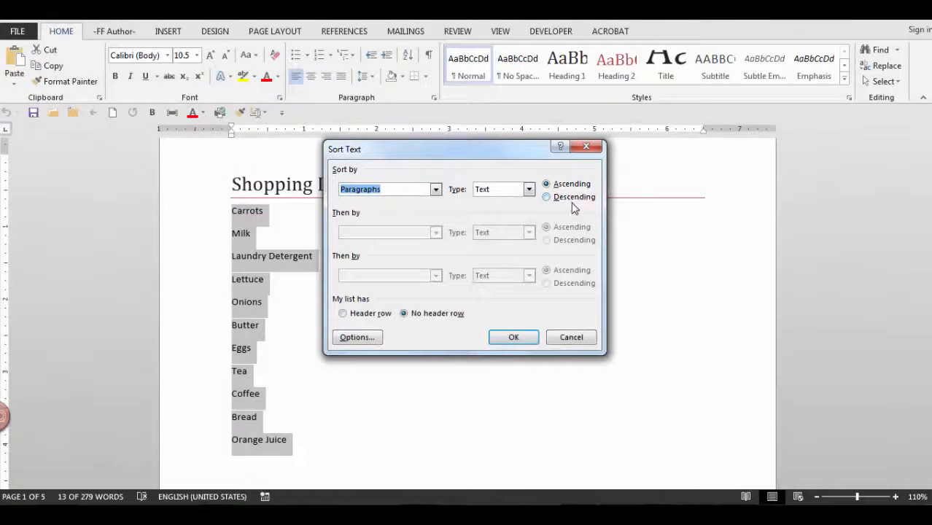
{"action": "left_click", "coordinate": [513, 336]}
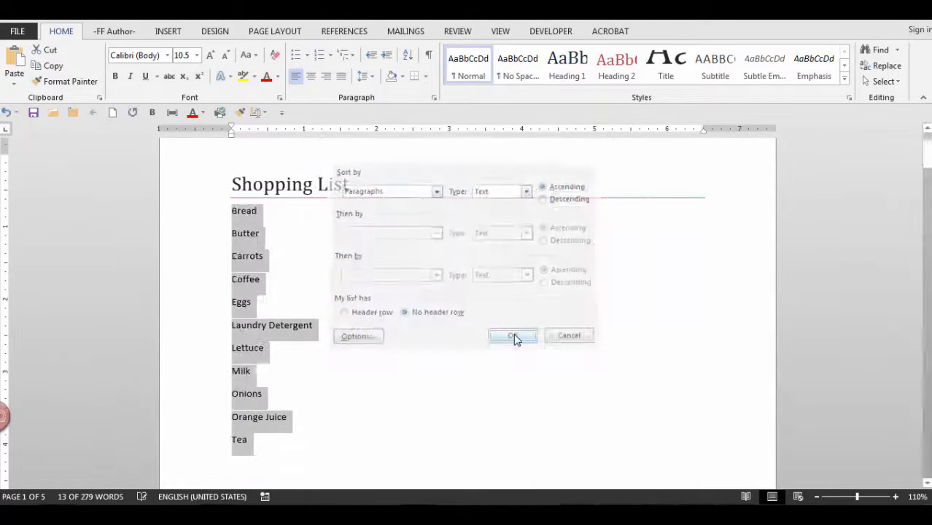
{"action": "left_click", "coordinate": [512, 336]}
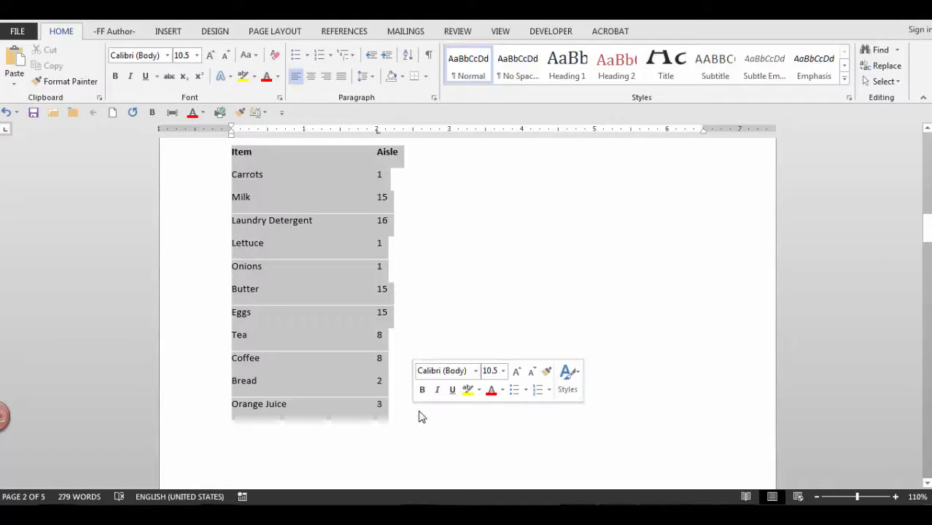
- Sort with Header row on: by Aisle as Number, then by Item as Text
{"action": "left_click", "coordinate": [408, 56]}
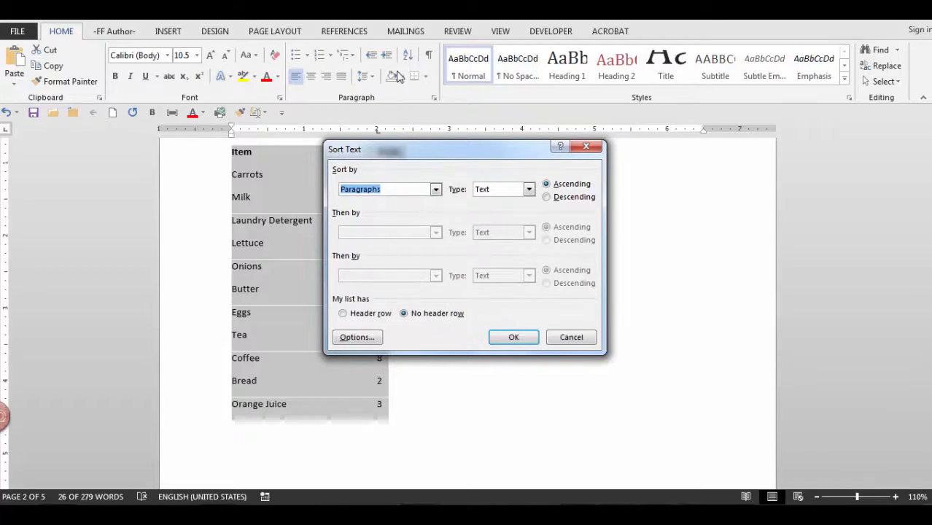
{"action": "left_click", "coordinate": [343, 312]}
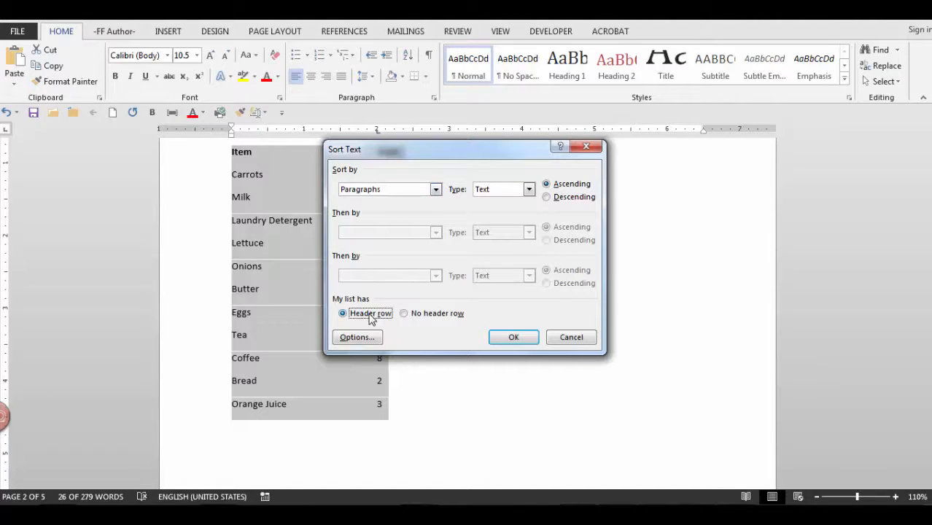
{"action": "left_click", "coordinate": [434, 190]}
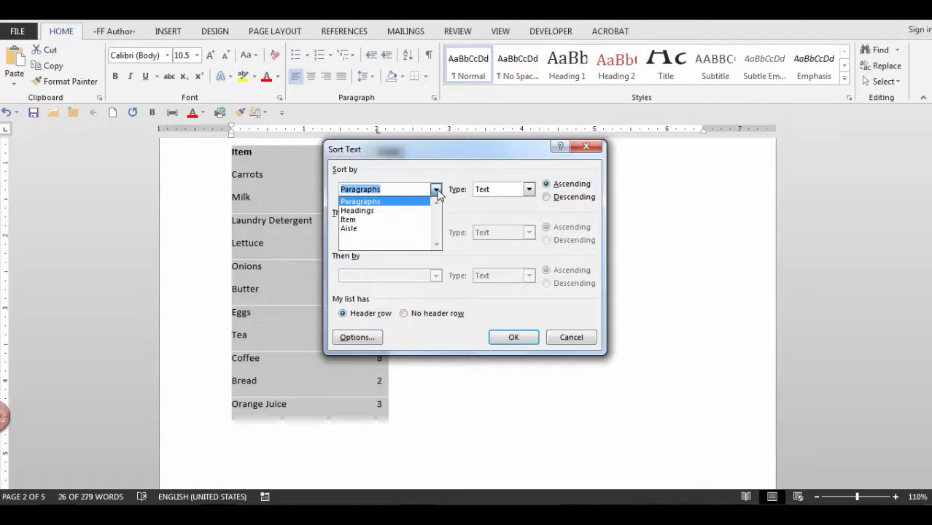
{"action": "left_click", "coordinate": [349, 228]}
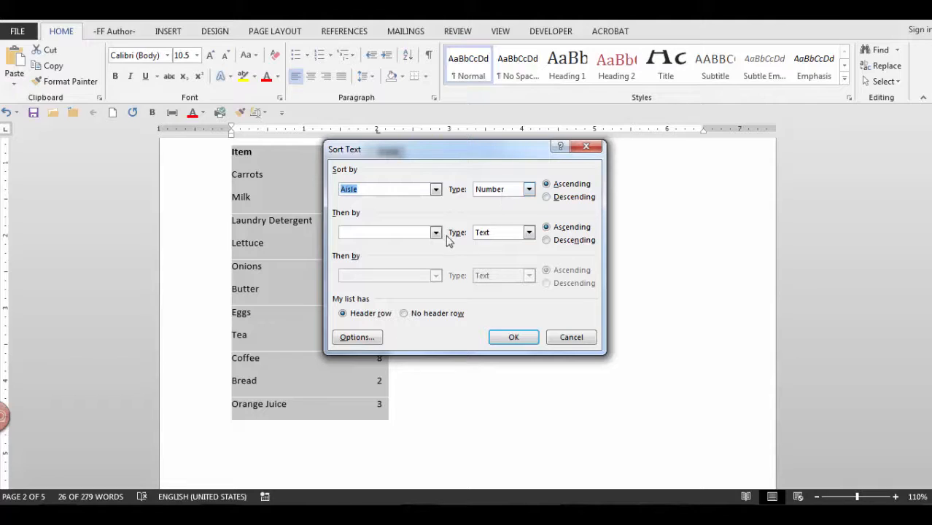
{"action": "left_click", "coordinate": [435, 232]}
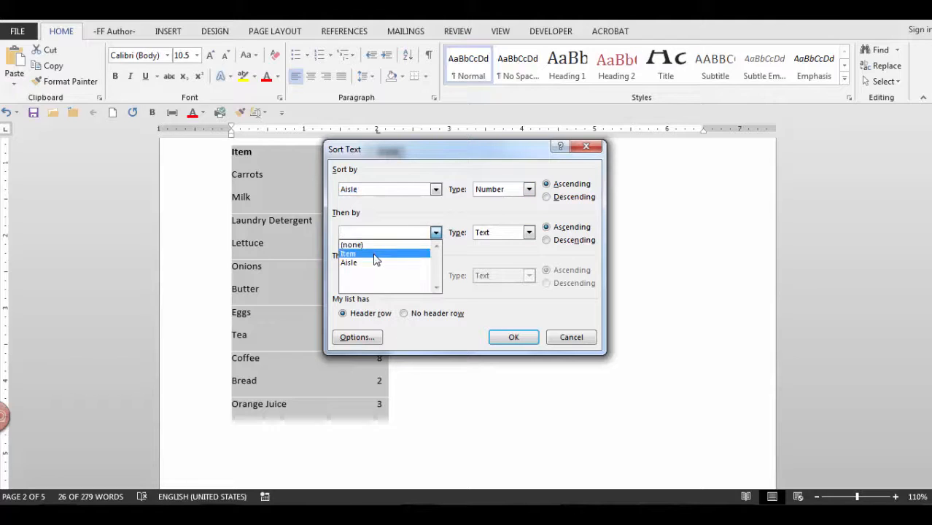
{"action": "left_click", "coordinate": [347, 254]}
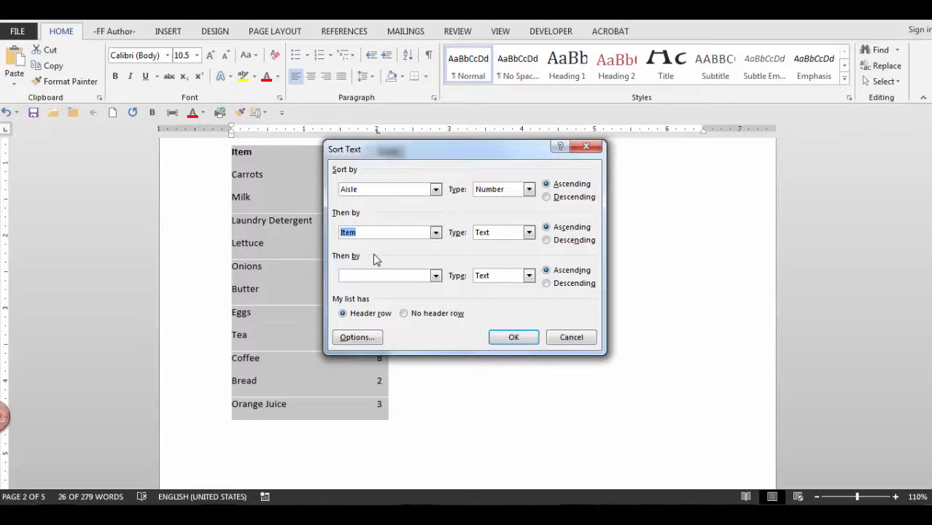
{"action": "mouse_move", "coordinate": [516, 309]}
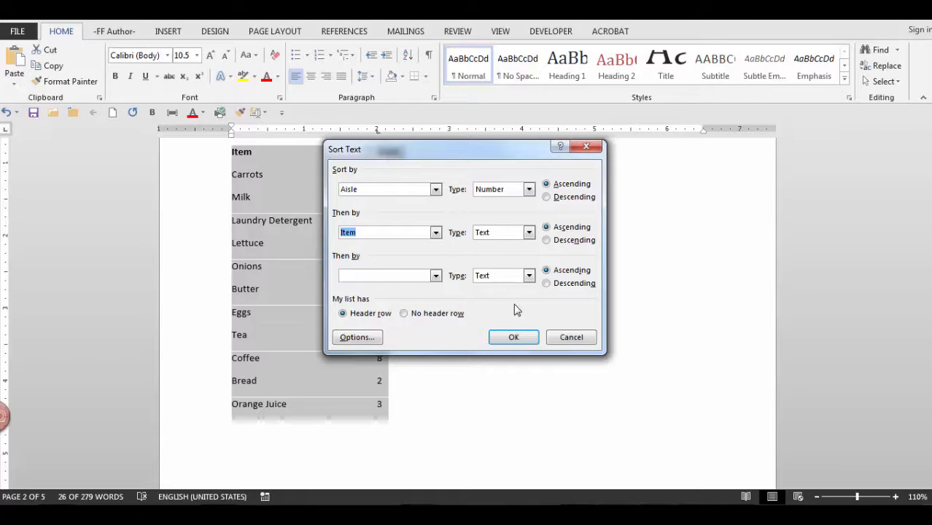
{"action": "left_click", "coordinate": [514, 337]}
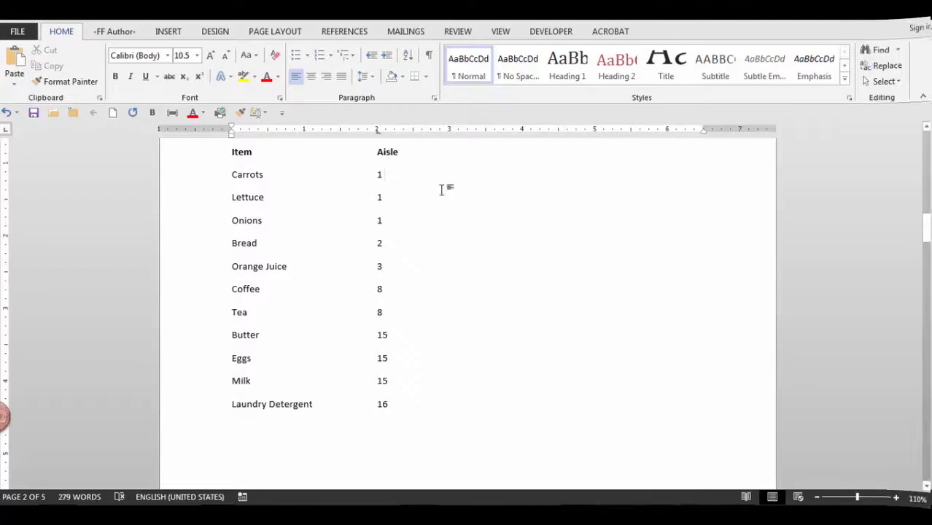
- Select the Number List values and sort them via the Sort Text dialog
{"action": "scroll", "scroll_direction": "down", "scroll_amount": 3}
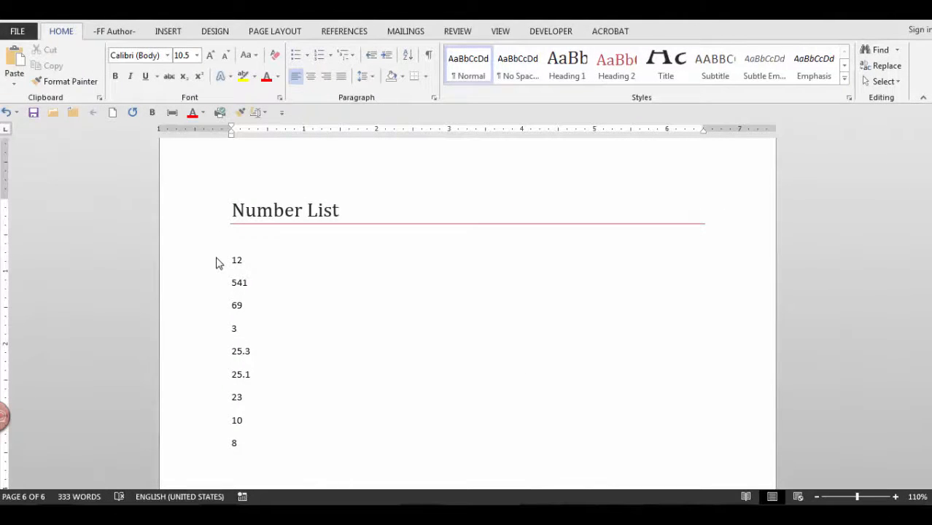
{"action": "left_click", "coordinate": [237, 328]}
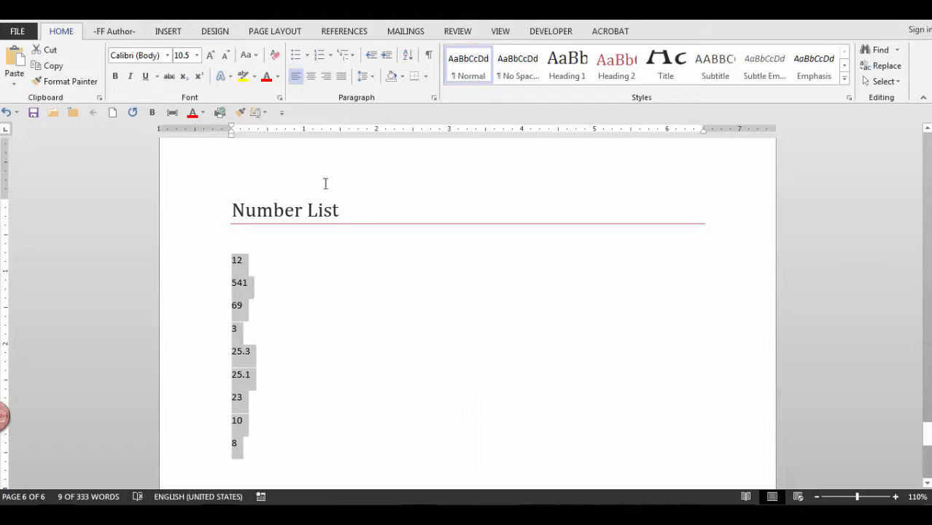
{"action": "left_click", "coordinate": [407, 55]}
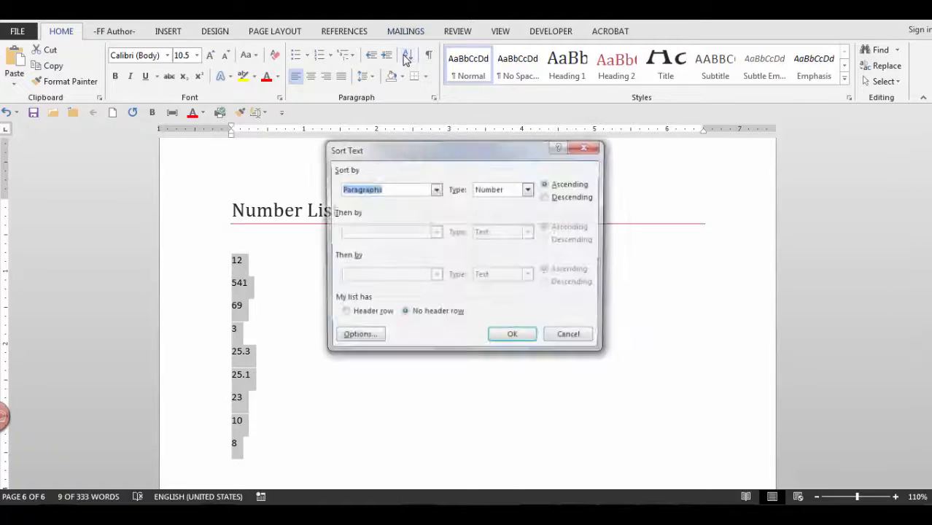
{"action": "left_click", "coordinate": [512, 332]}
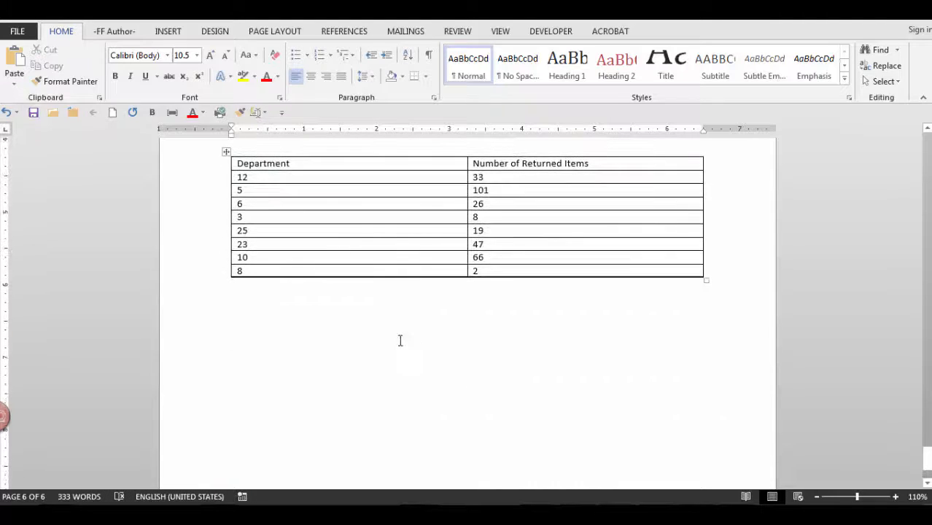
{"action": "mouse_move", "coordinate": [390, 289]}
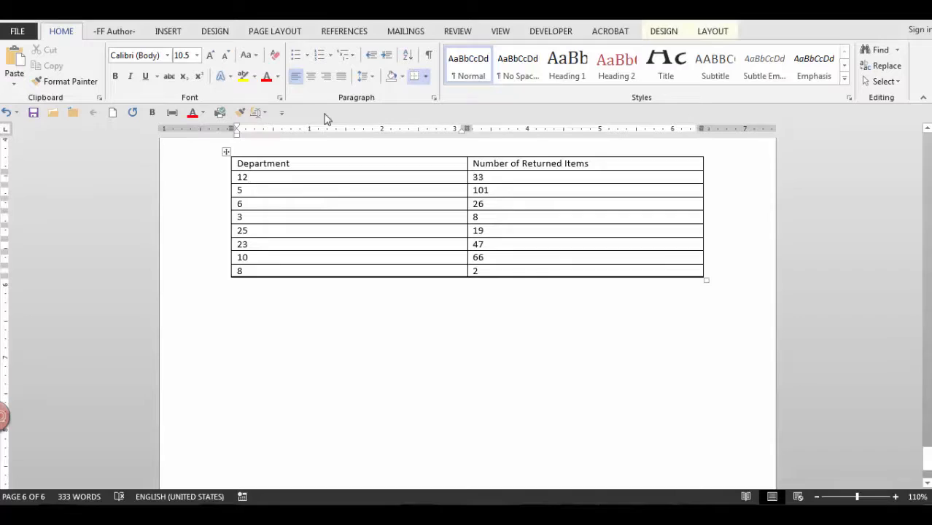
- Sort the table by Department, then by Number of Returned as Number
{"action": "left_click", "coordinate": [407, 56]}
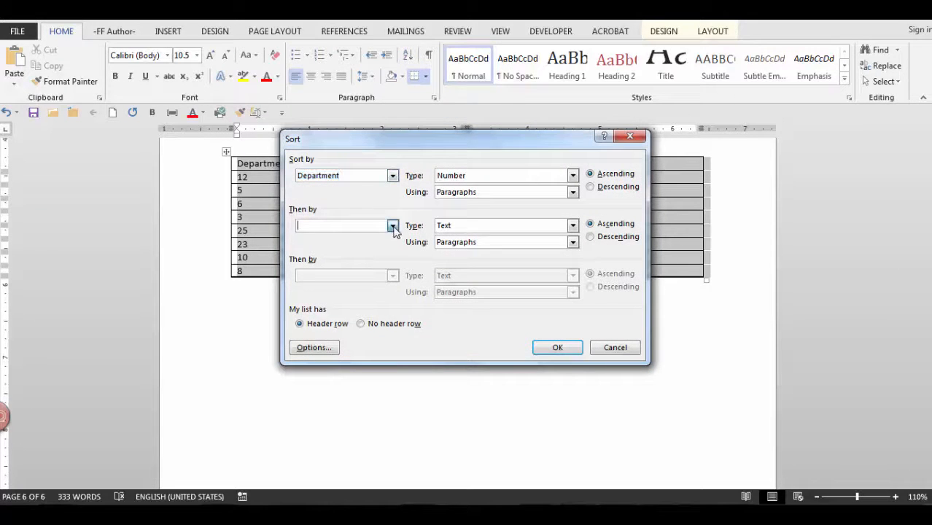
{"action": "left_click", "coordinate": [393, 224]}
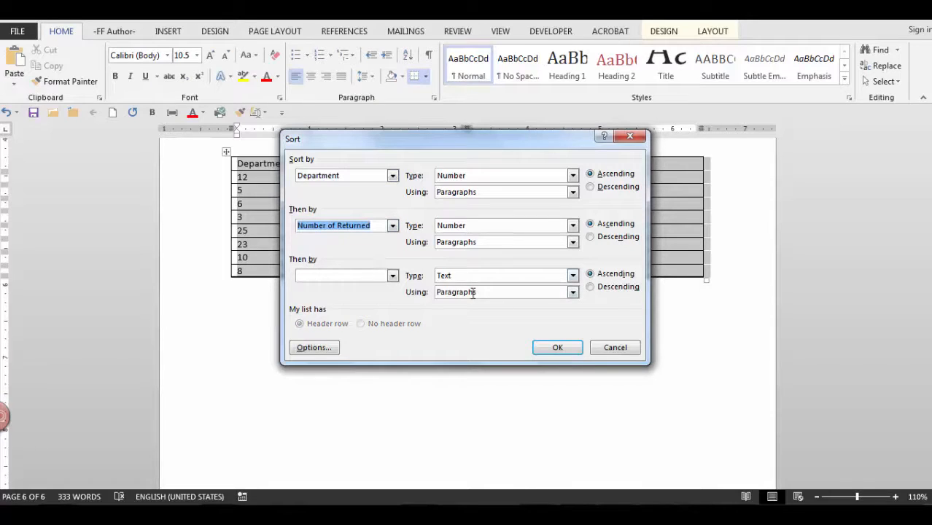
{"action": "left_click", "coordinate": [558, 347]}
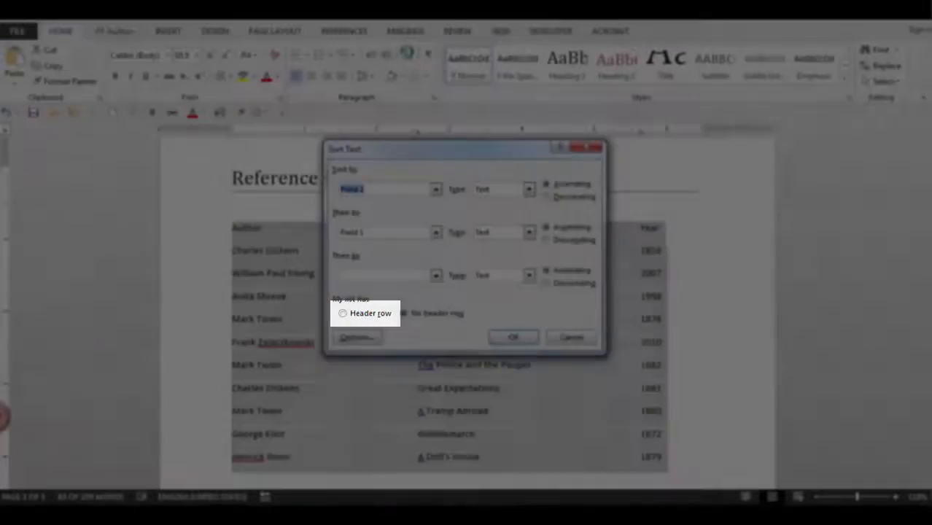
- Cancel the first sort attempt and reopen the Sort dialog for the table
{"action": "left_click", "coordinate": [403, 312]}
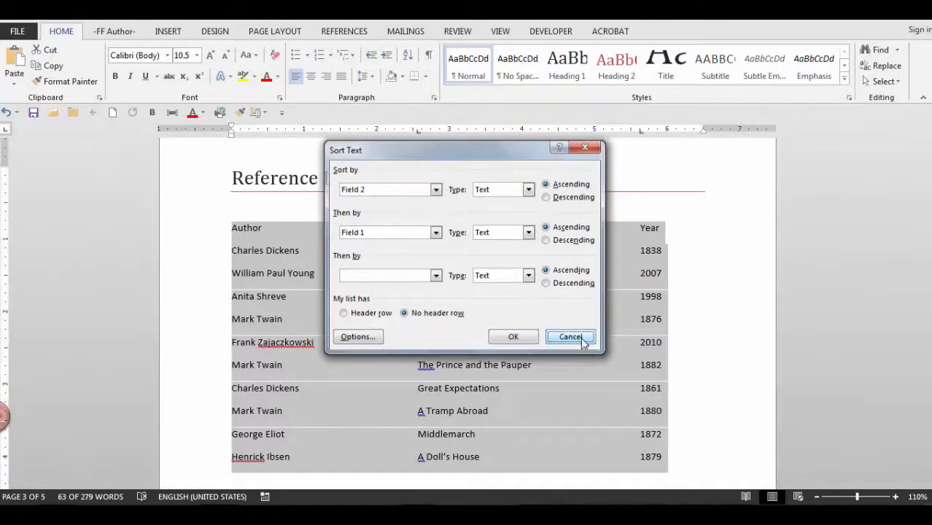
{"action": "left_click", "coordinate": [570, 336]}
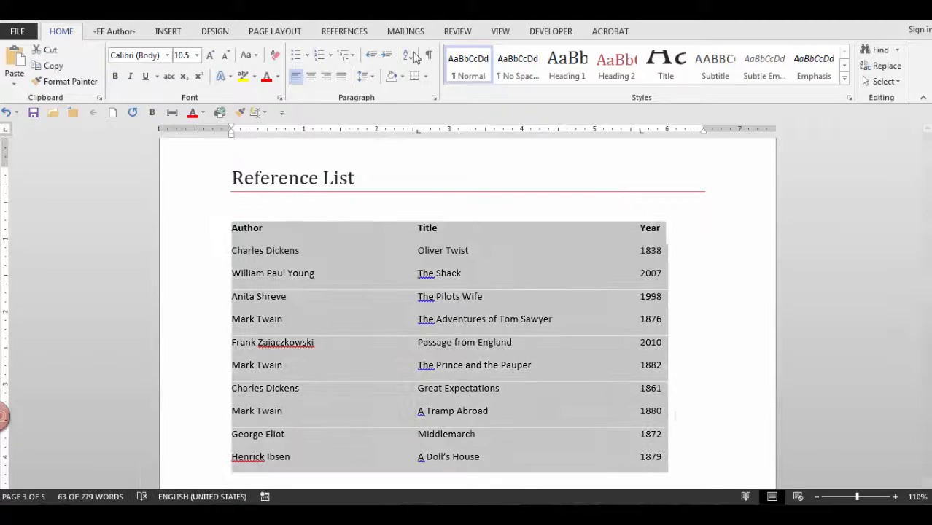
{"action": "left_click", "coordinate": [409, 55]}
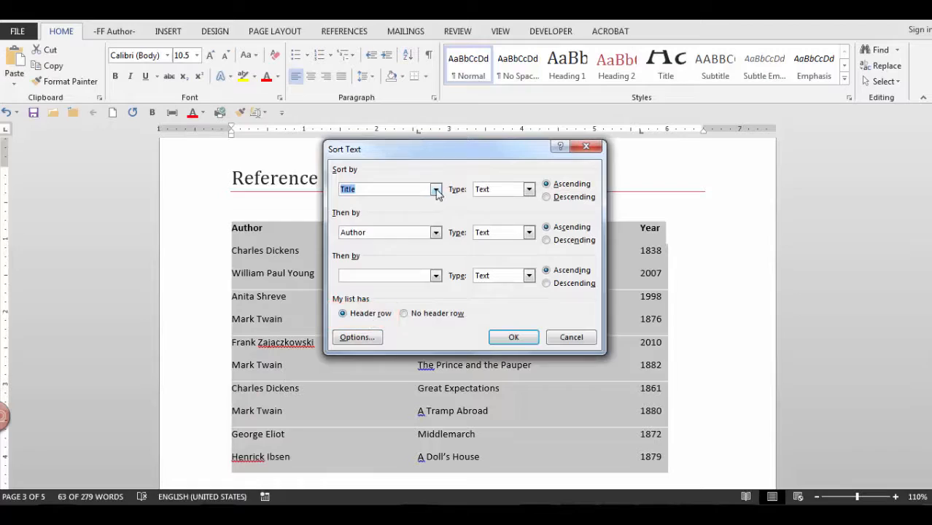
- Sort with Header row by Author, then Year as Number, then Title
{"action": "left_click", "coordinate": [434, 190]}
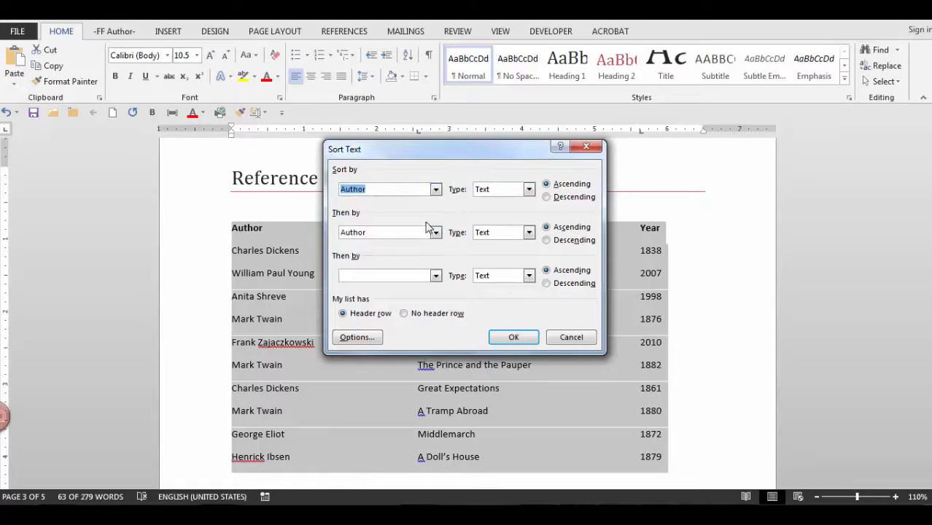
{"action": "left_click", "coordinate": [435, 232]}
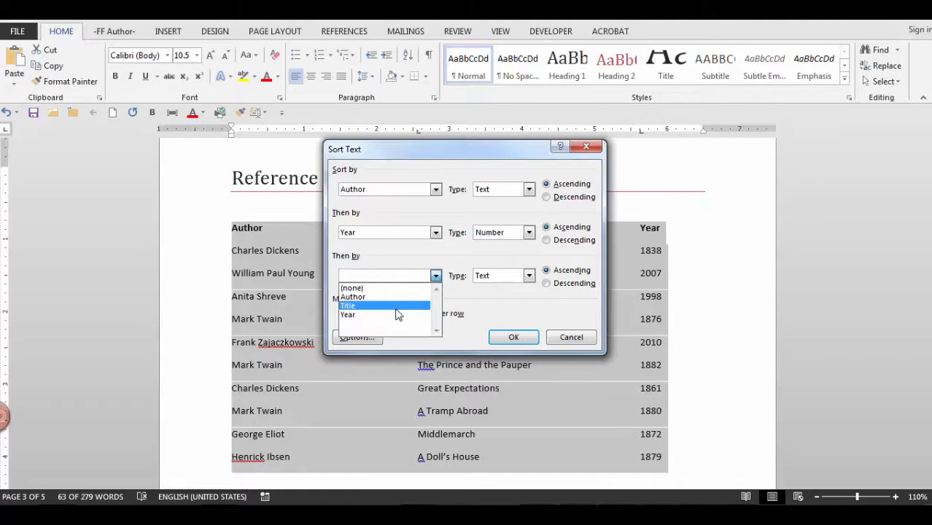
{"action": "left_click", "coordinate": [348, 307]}
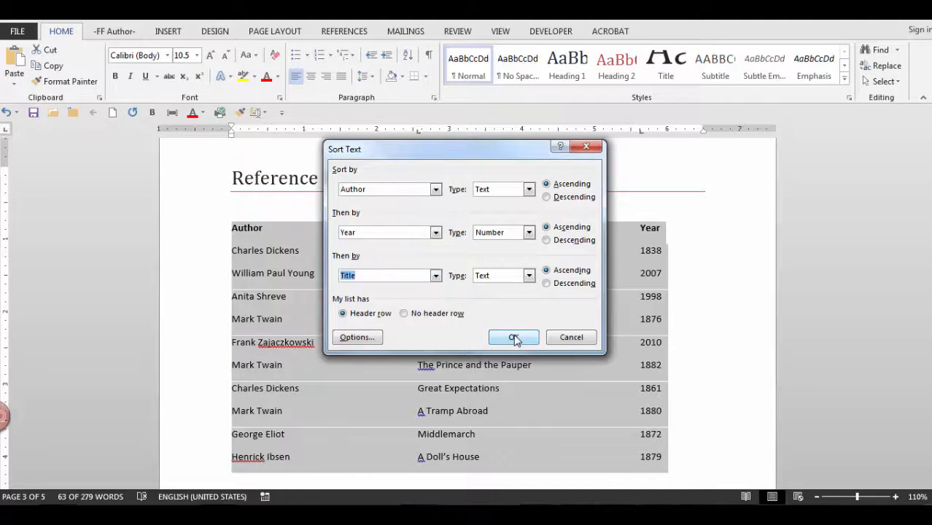
{"action": "left_click", "coordinate": [513, 337]}
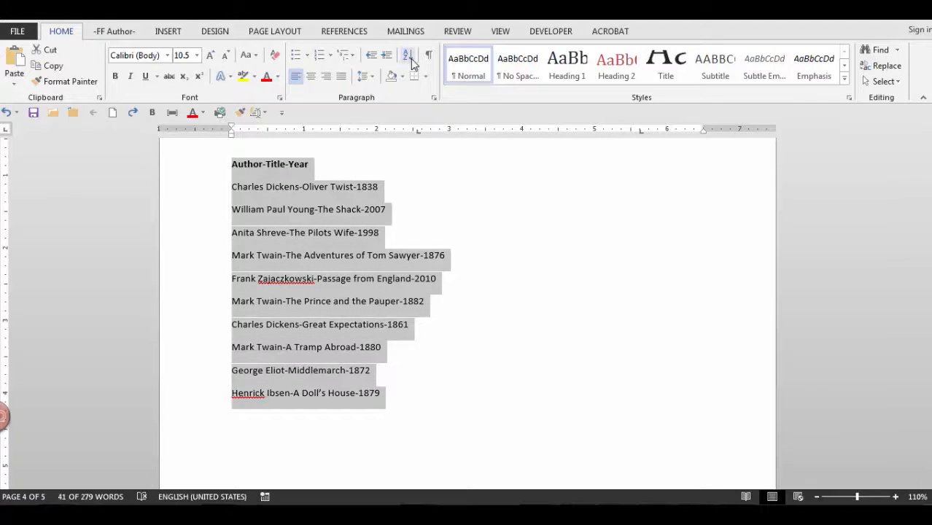
- Set the field separator to Other '-' and sort by Author, Year, Title
{"action": "left_click", "coordinate": [408, 56]}
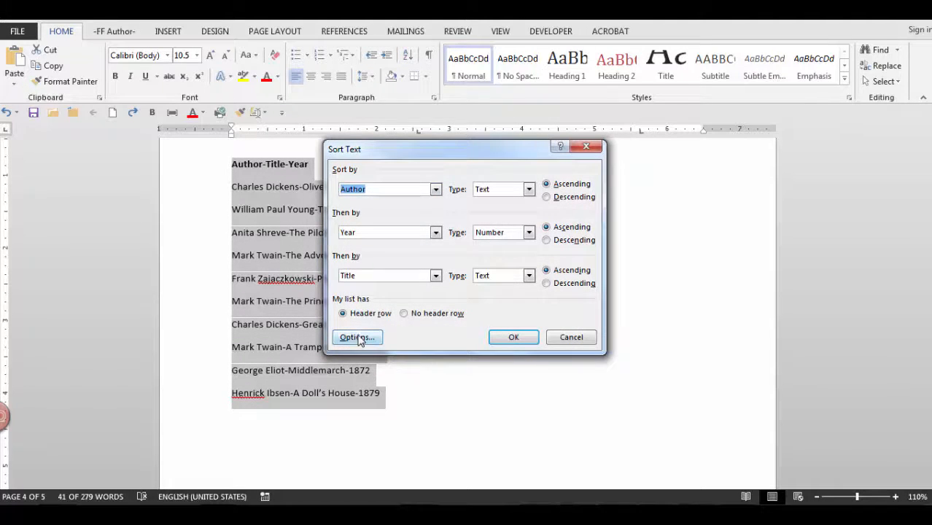
{"action": "left_click", "coordinate": [357, 337]}
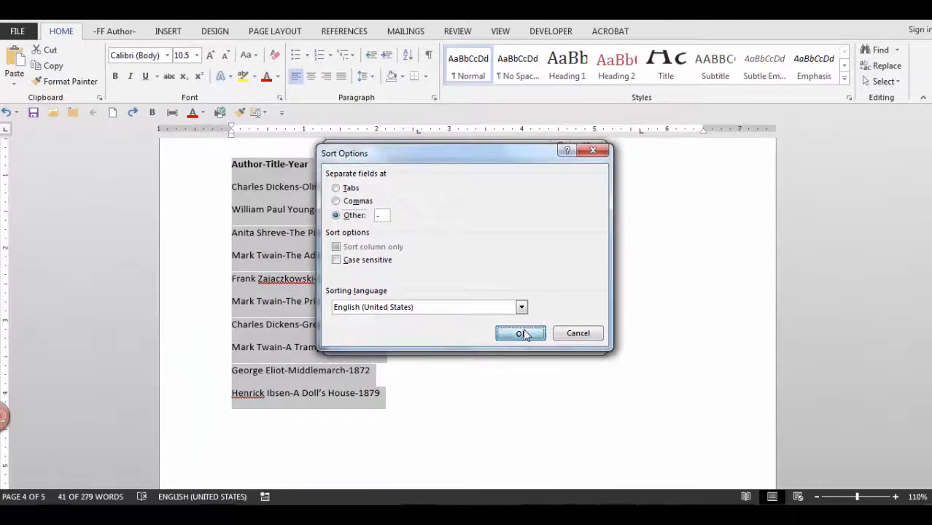
{"action": "left_click", "coordinate": [519, 333]}
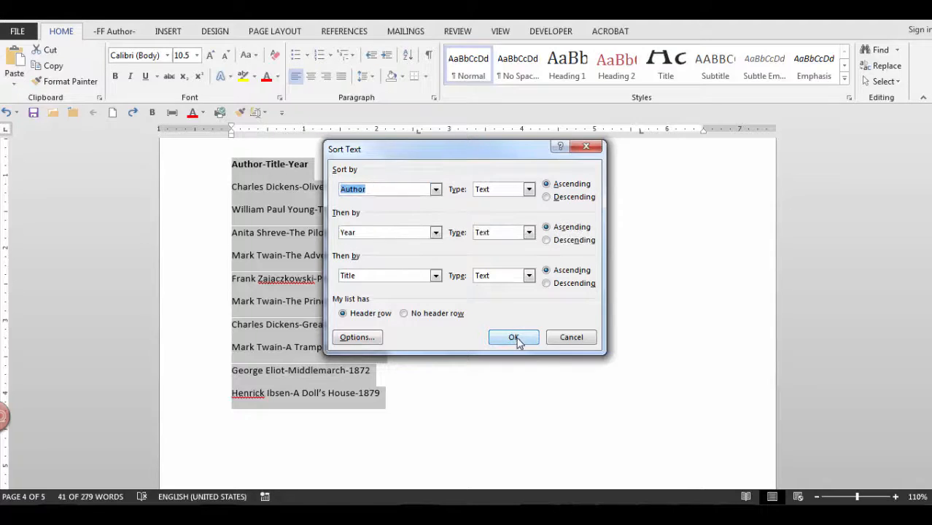
{"action": "left_click", "coordinate": [513, 337]}
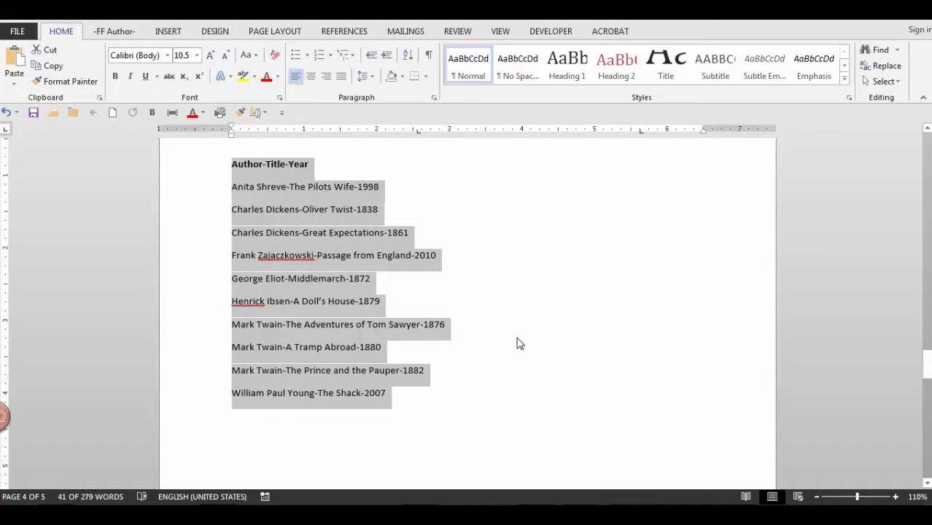
{"action": "mouse_move", "coordinate": [528, 318]}
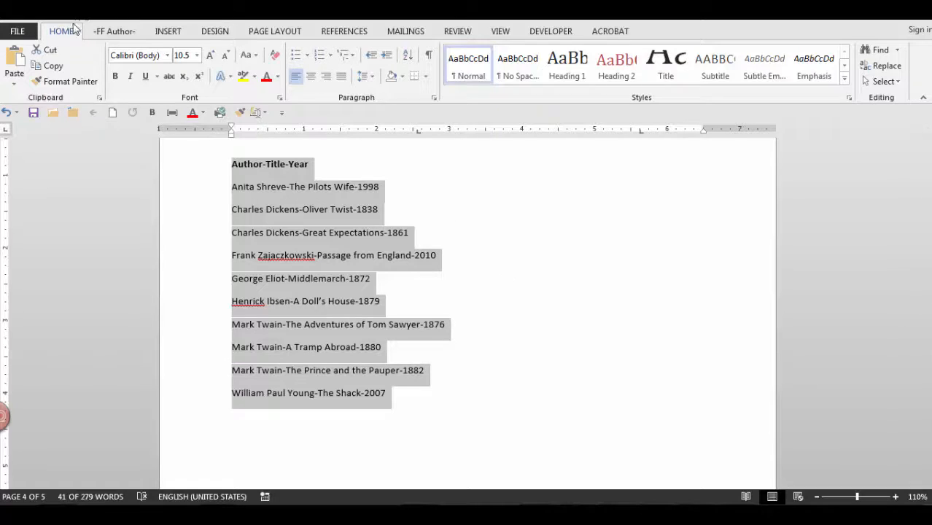
- Convert the sorted list into a three-column Author, Title, Year table via Insert > Table
{"action": "left_click", "coordinate": [168, 31]}
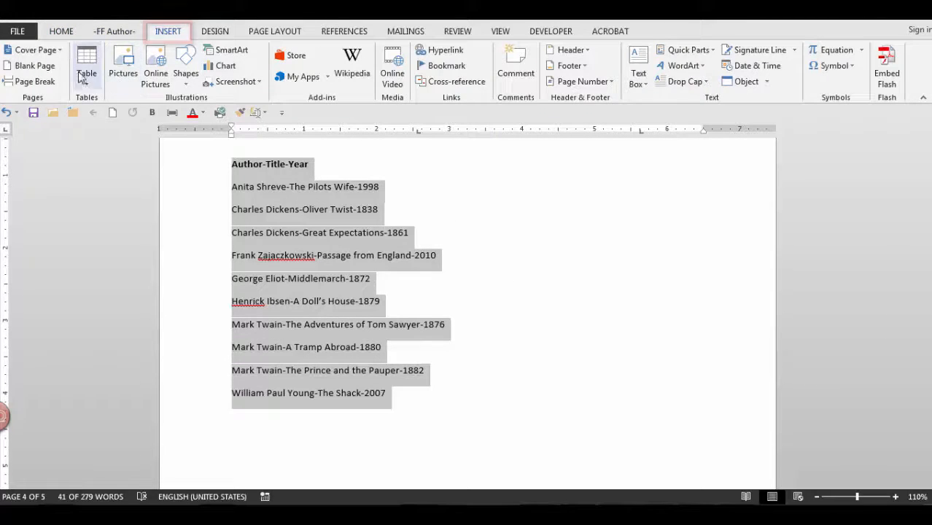
{"action": "left_click", "coordinate": [86, 70]}
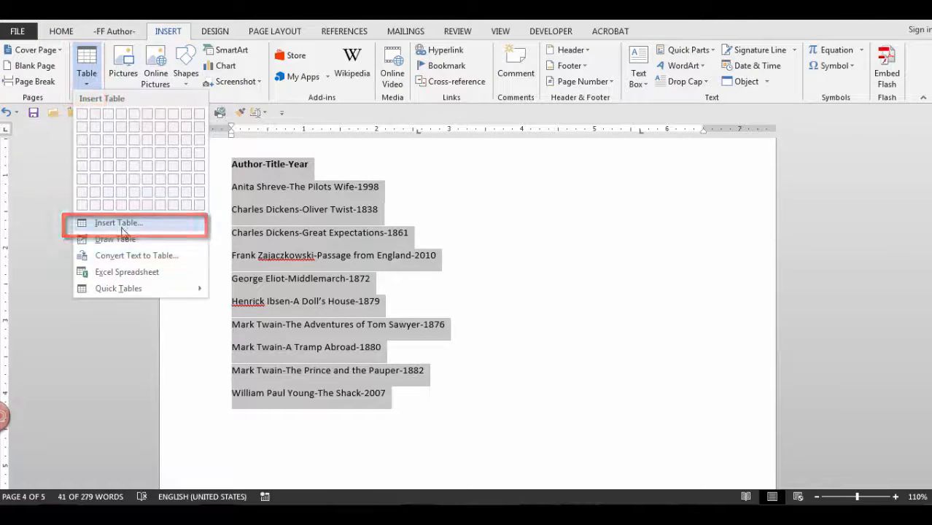
{"action": "left_click", "coordinate": [120, 221]}
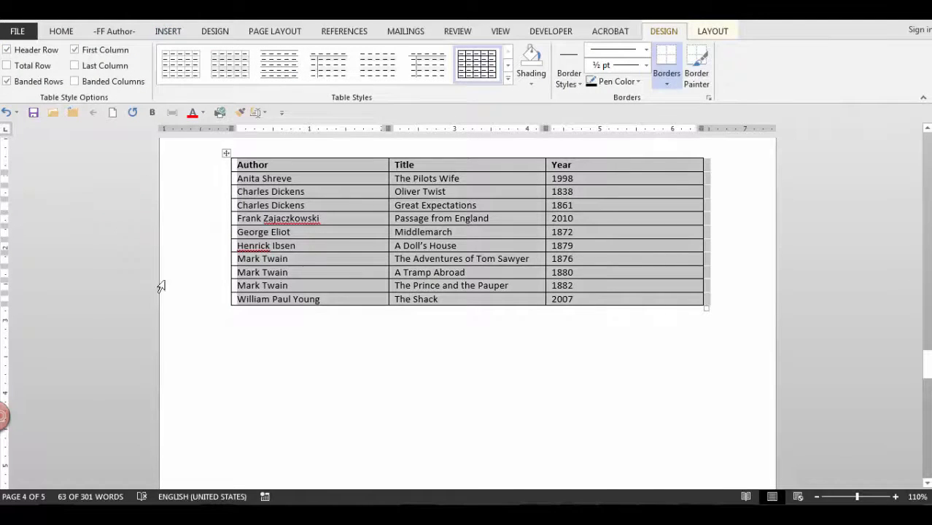